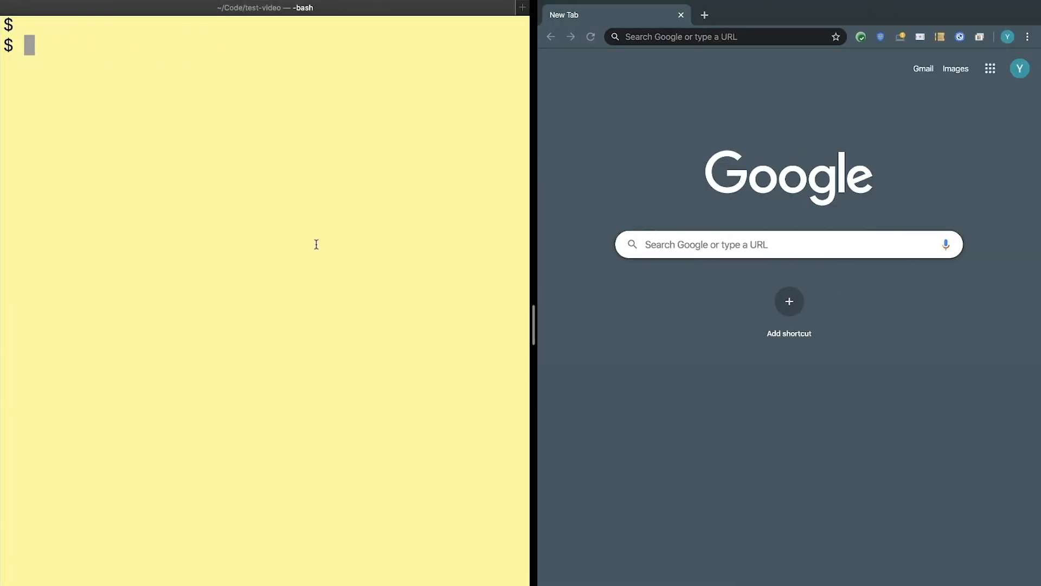
type("n")
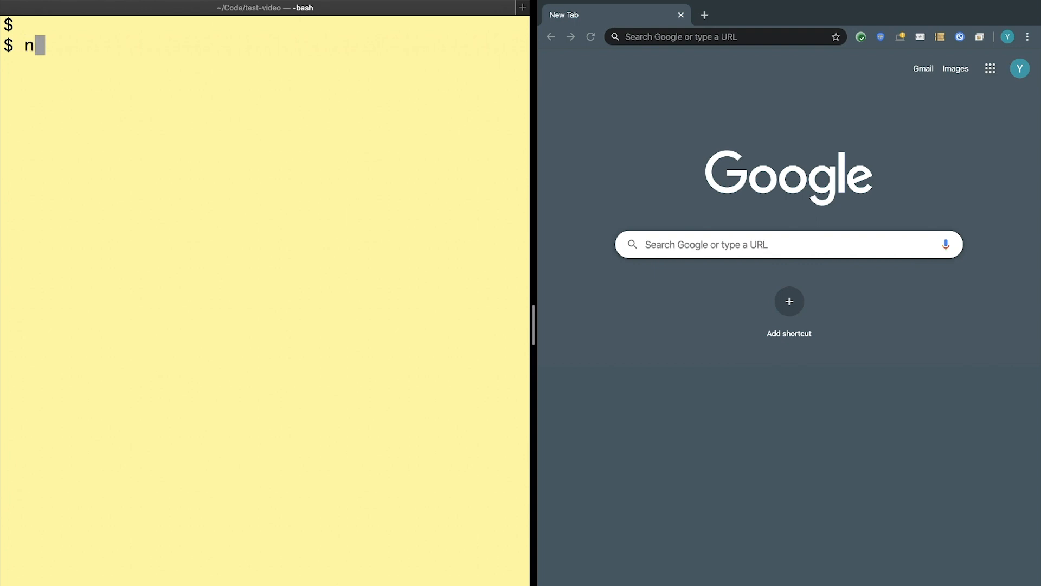
type("px @goog")
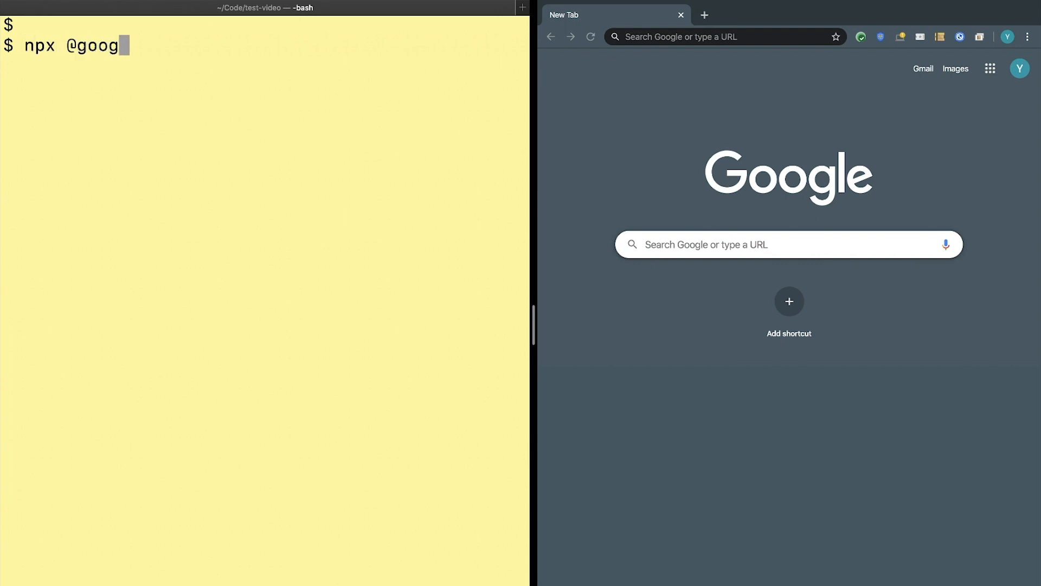
type("le/dsc")
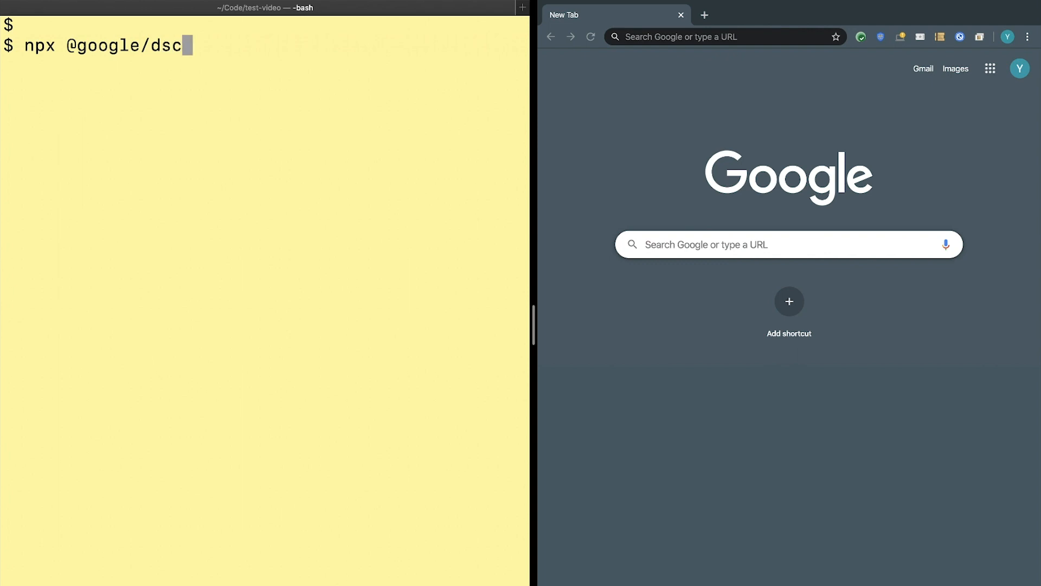
type("c-gen viz")
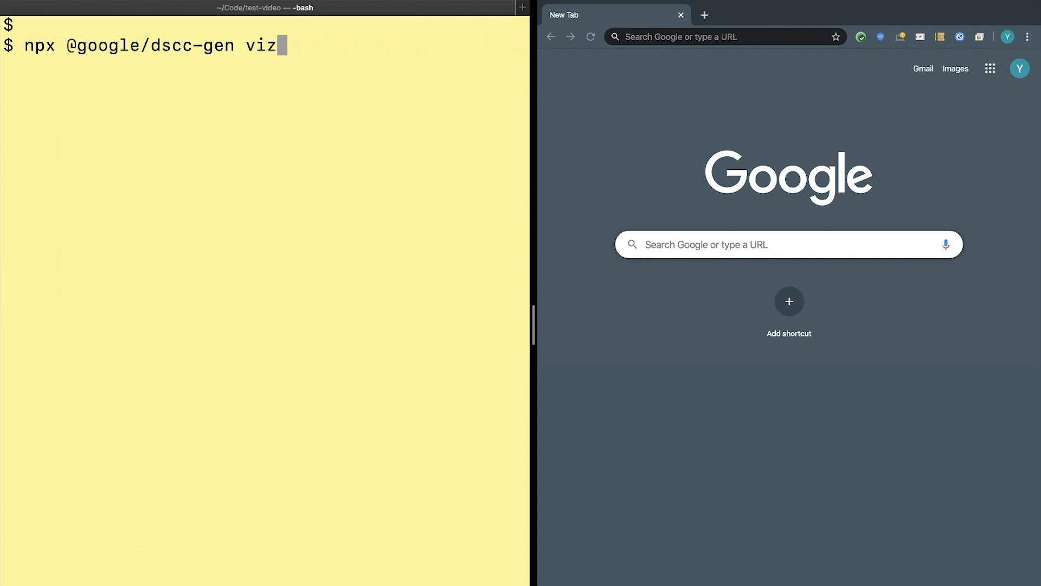
key("Return")
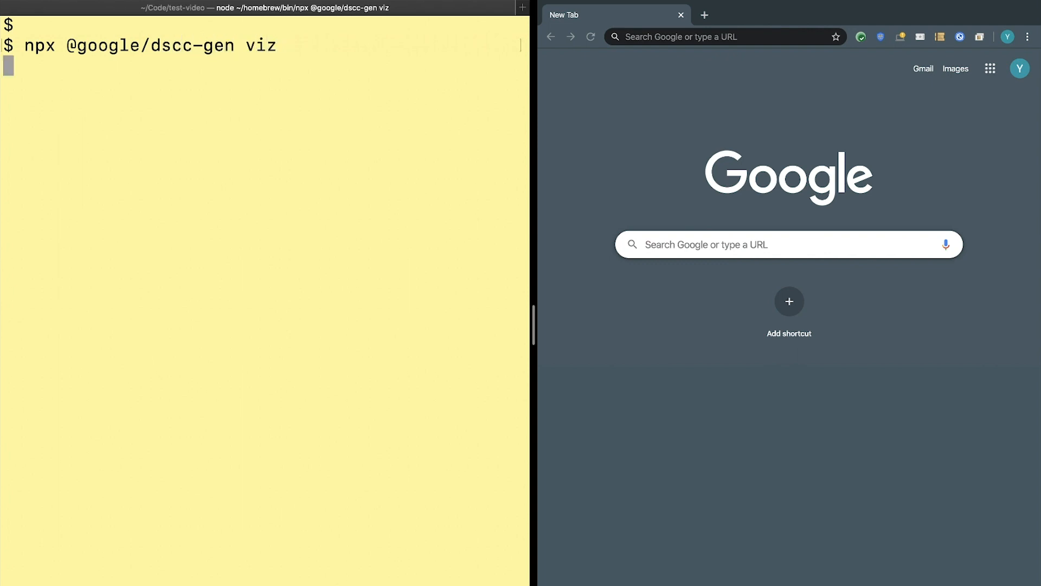
key("Return")
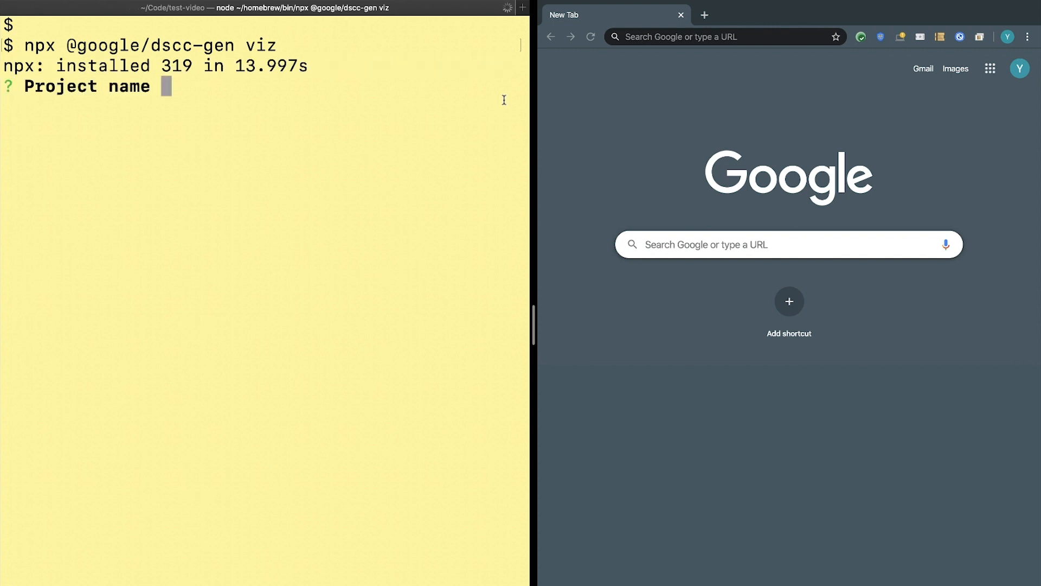
Name the project video-viz and give its GCS dev and prod storage directories
type("video-vi")
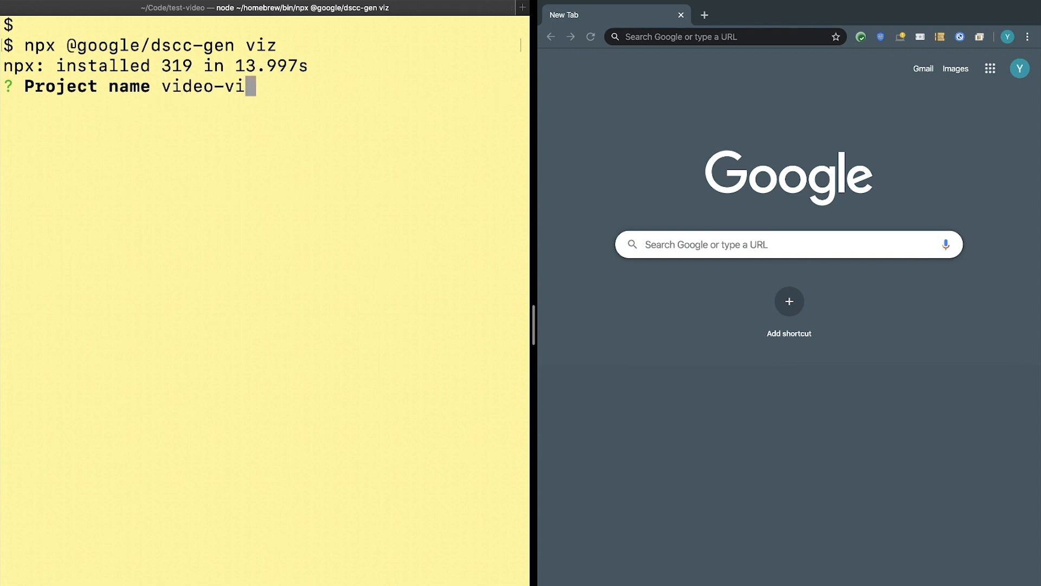
key("Return")
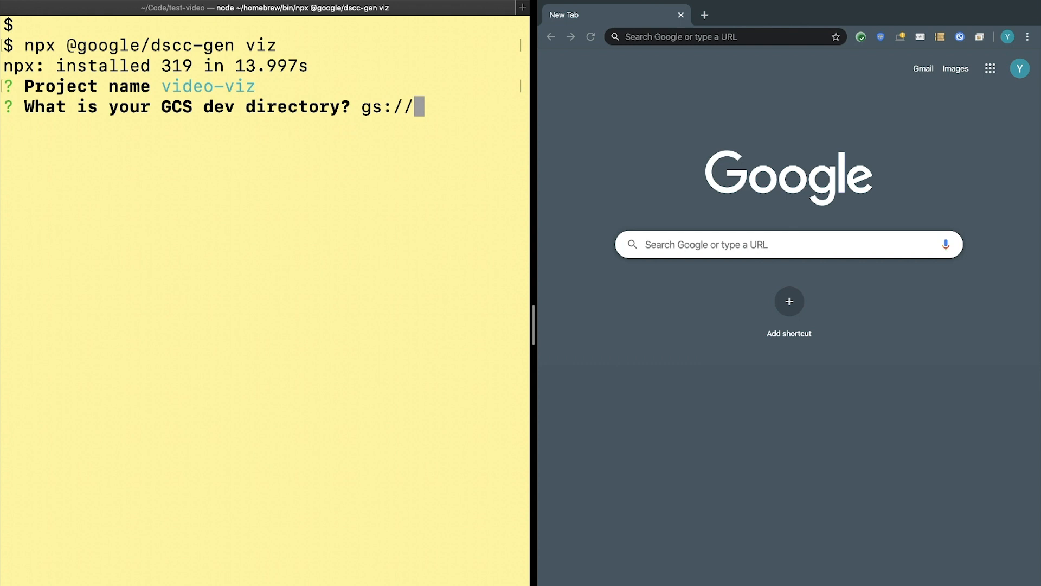
type("y1")
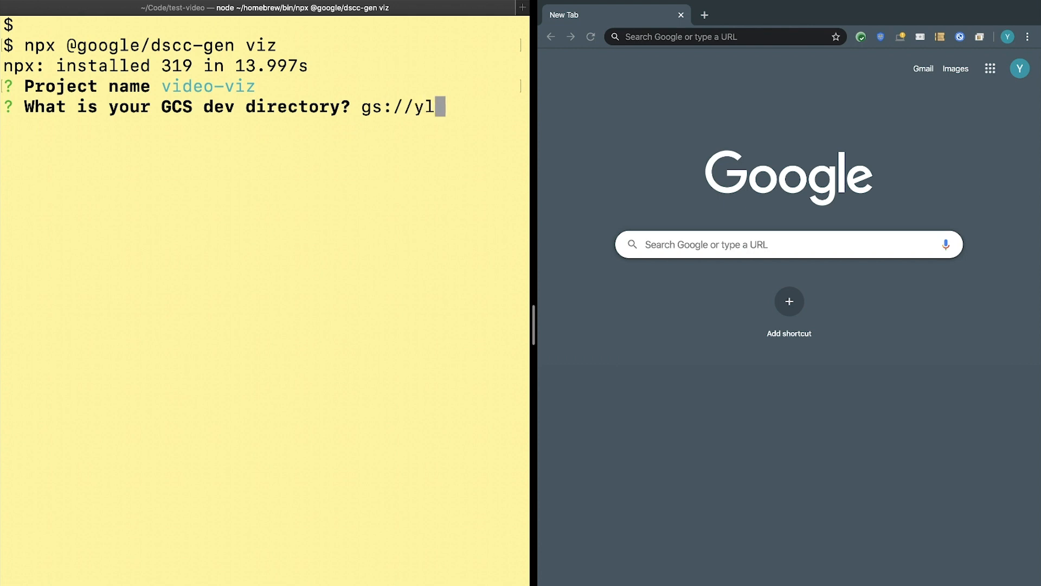
type("-viz-dev/v")
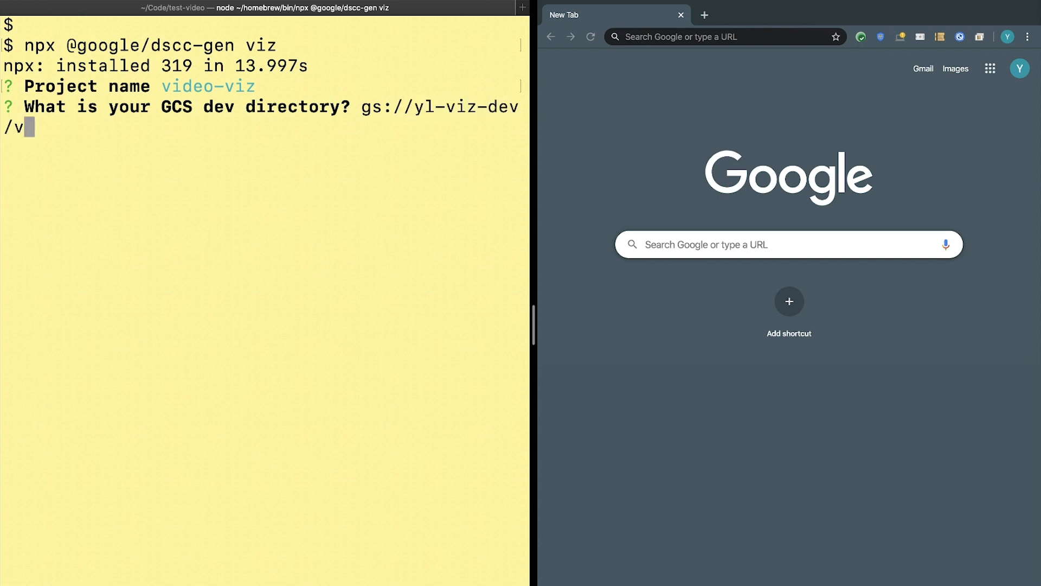
type("ideo-dev")
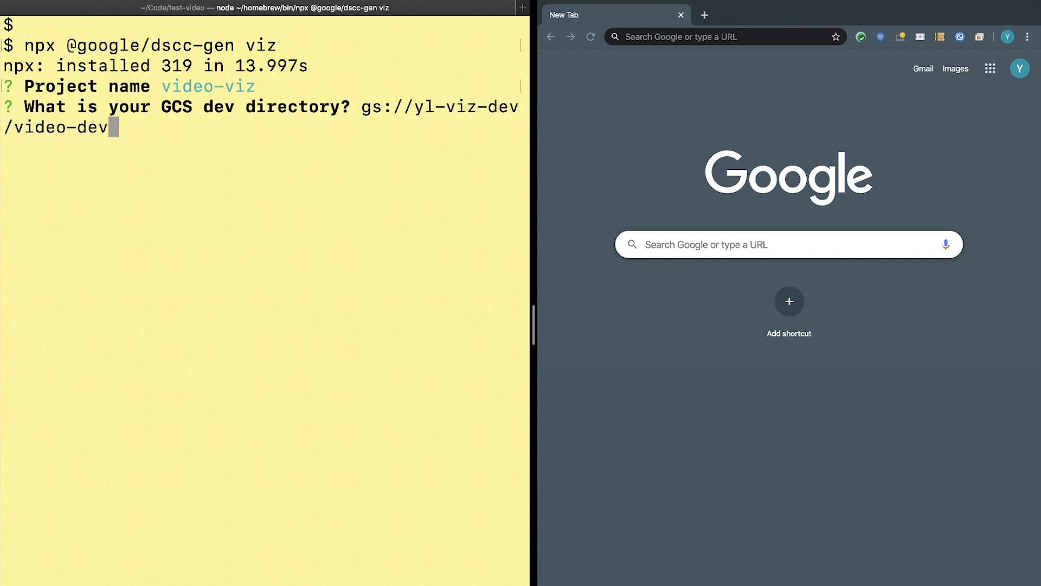
key("Return")
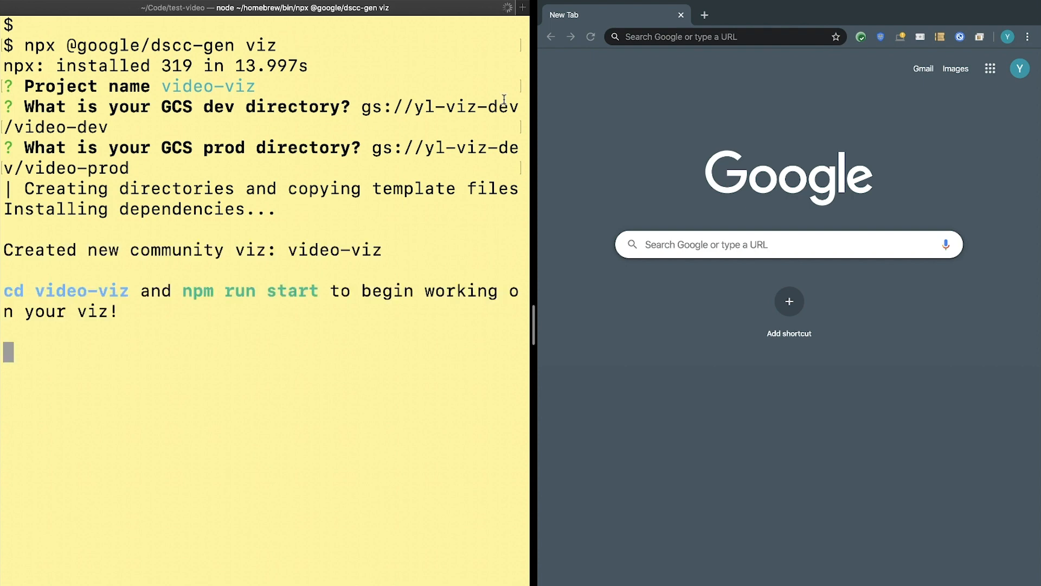
key("Return")
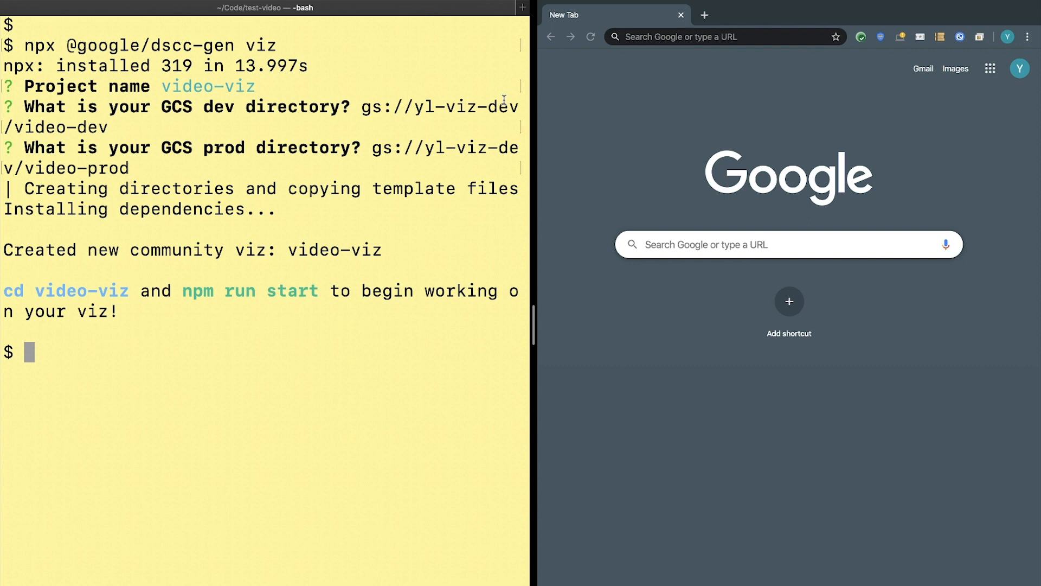
Change into the video-viz folder and start the local development server
type("c")
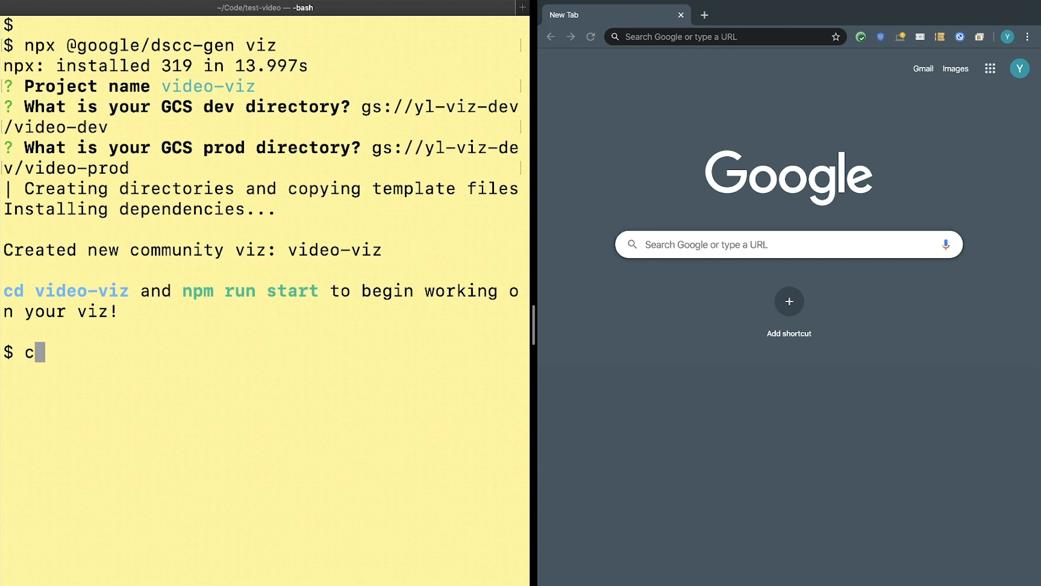
type("d video-viz")
type("npm run")
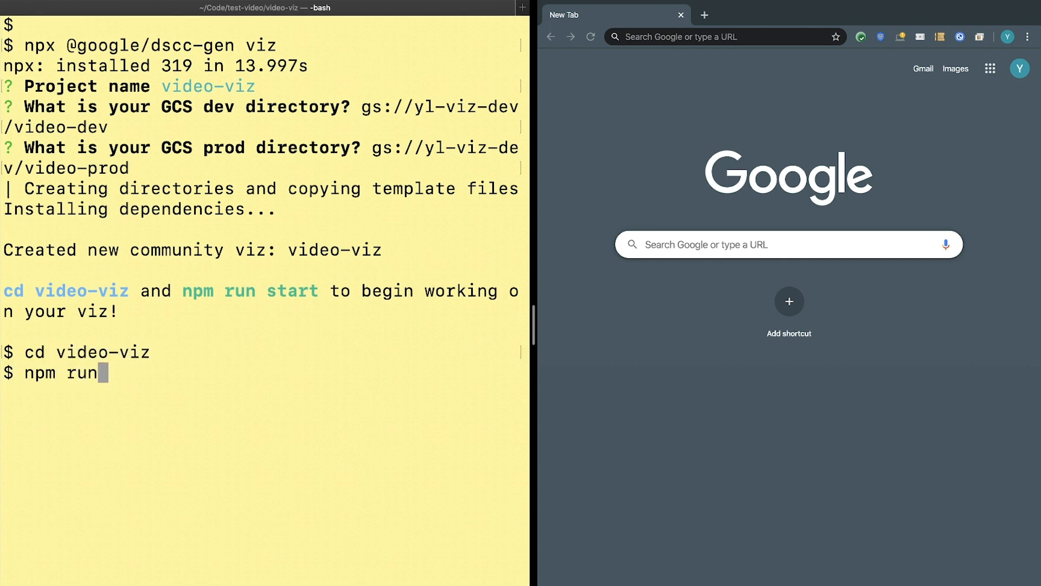
key("Return")
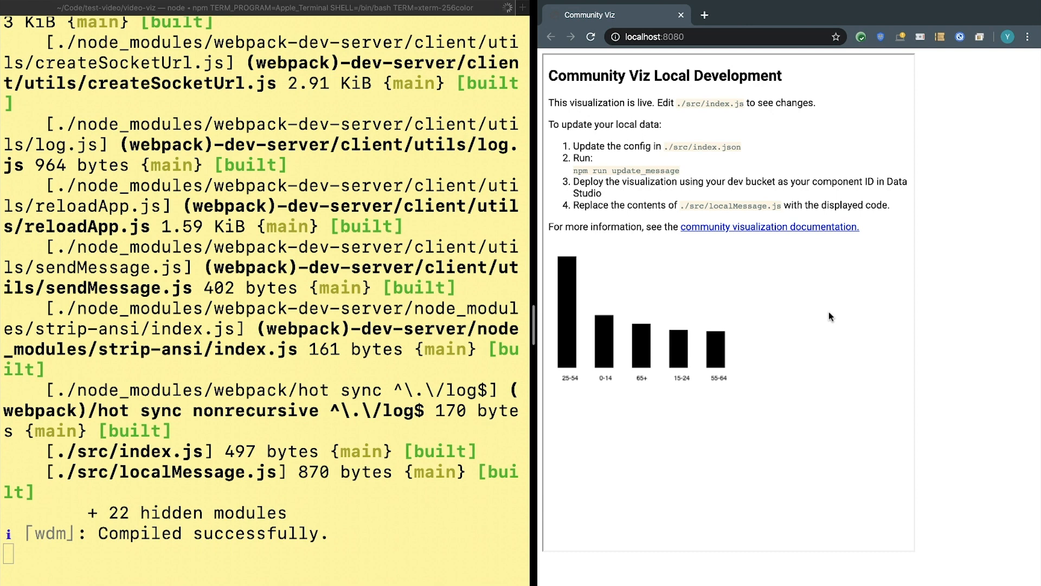
mouse_move(904, 69)
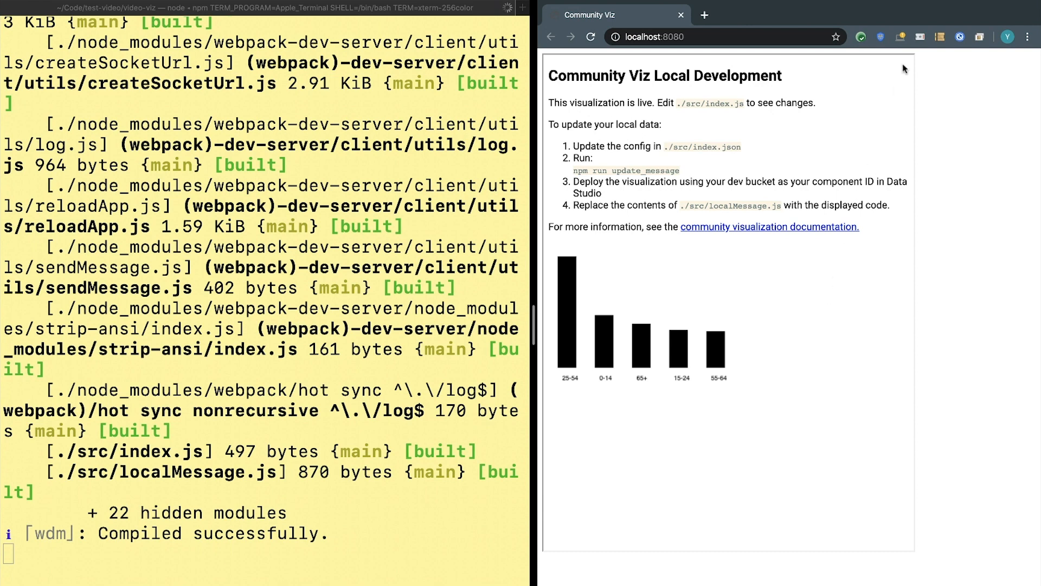